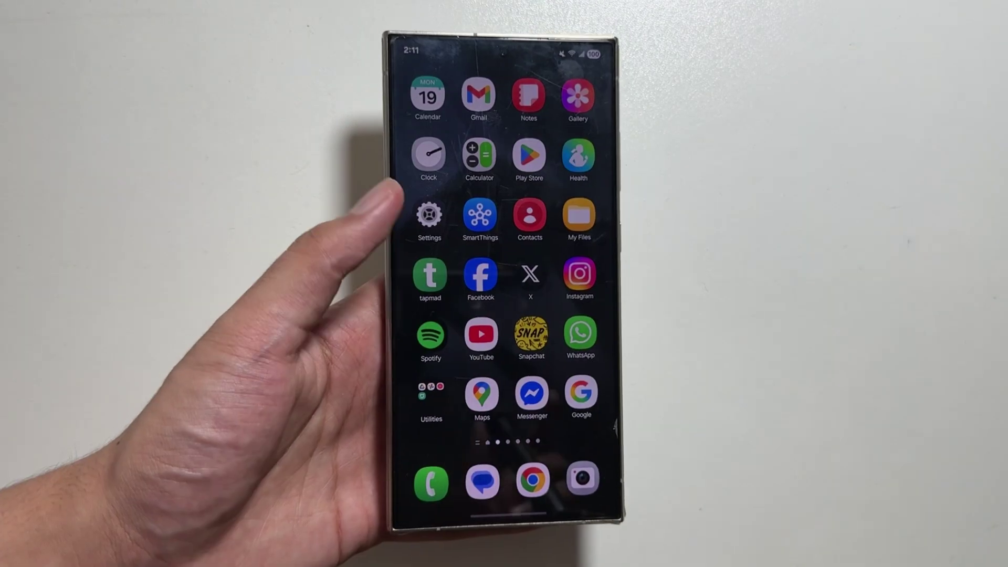
# Step: Launch the Settings app from the One UI home screen
pyautogui.click(429, 214)
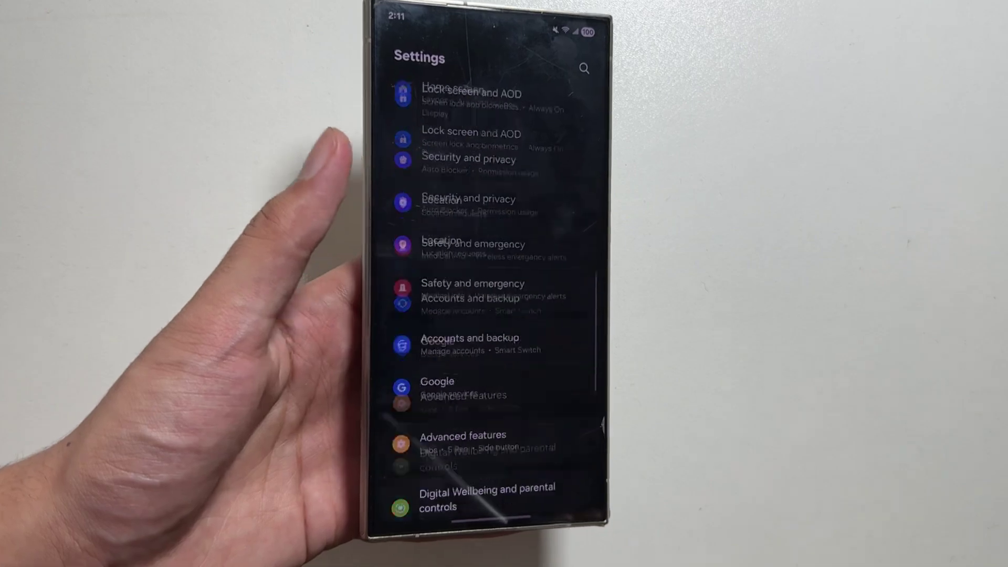